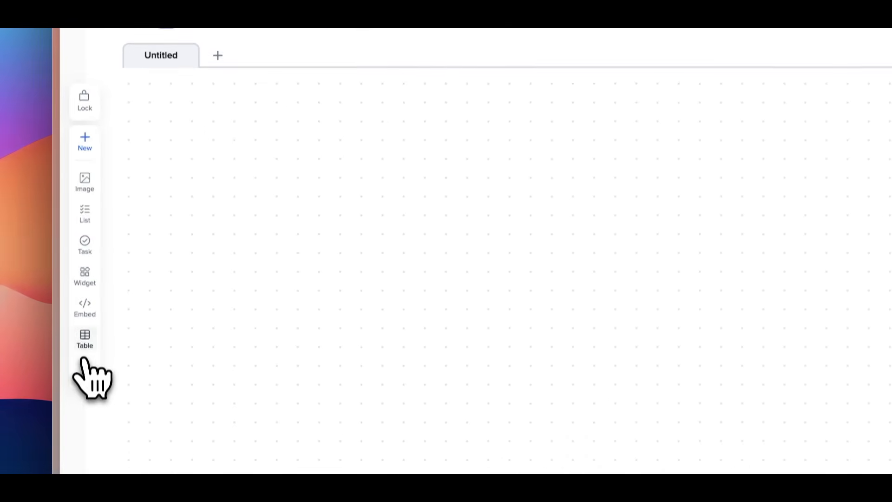
# Add a teal digital clock widget, a January 2025 calendar and a Notes task card
pyautogui.click(84, 276)
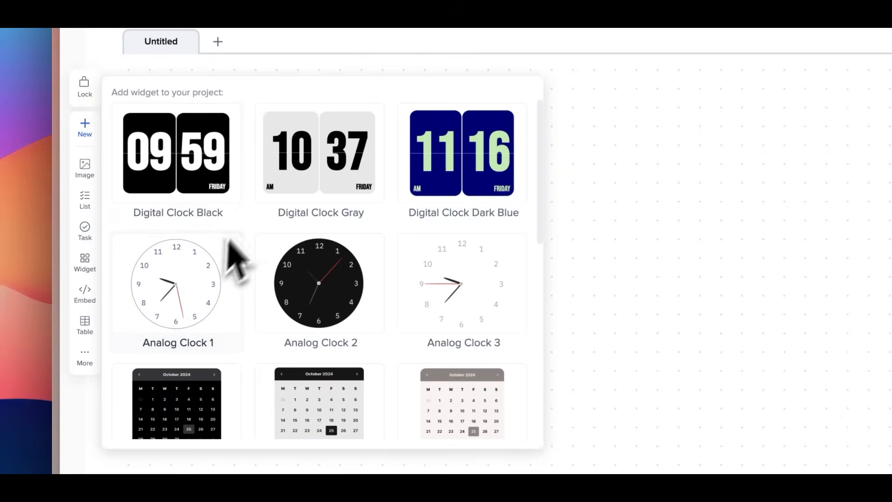
pyautogui.scroll(-3)
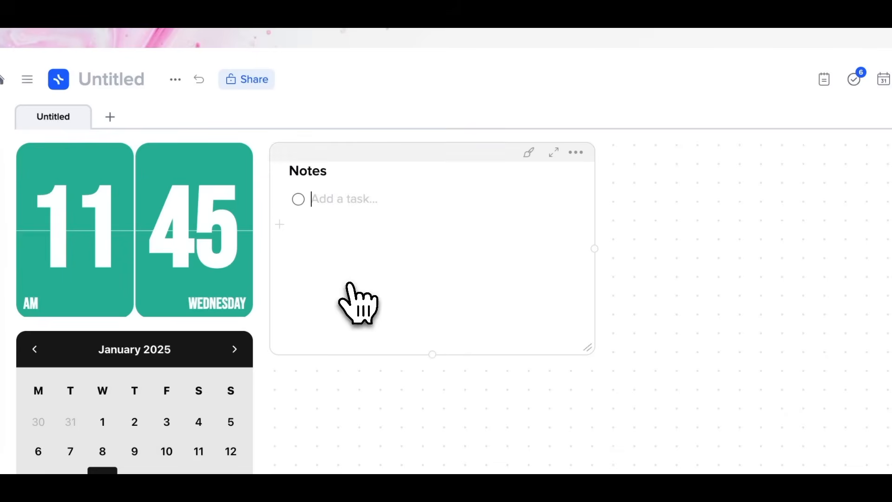
pyautogui.write('/')
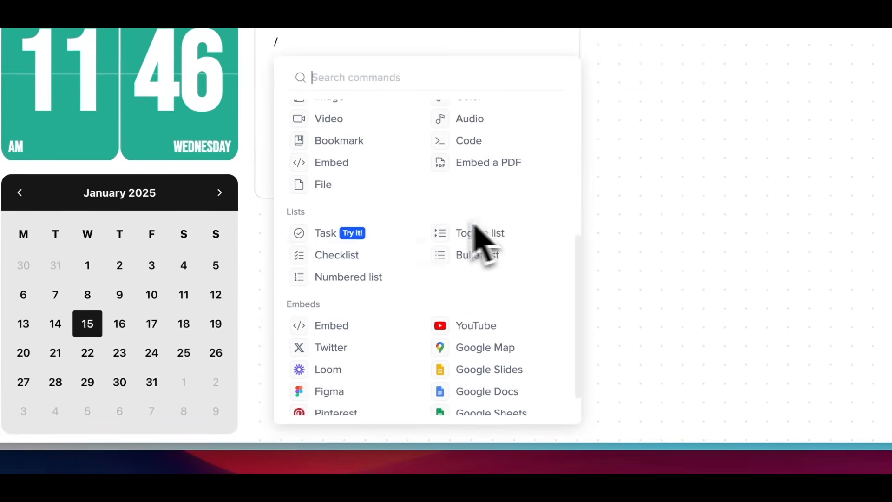
# Insert a YouTube embed from the Embeds commands into the Notes card and focus its link field
pyautogui.scroll(-3)
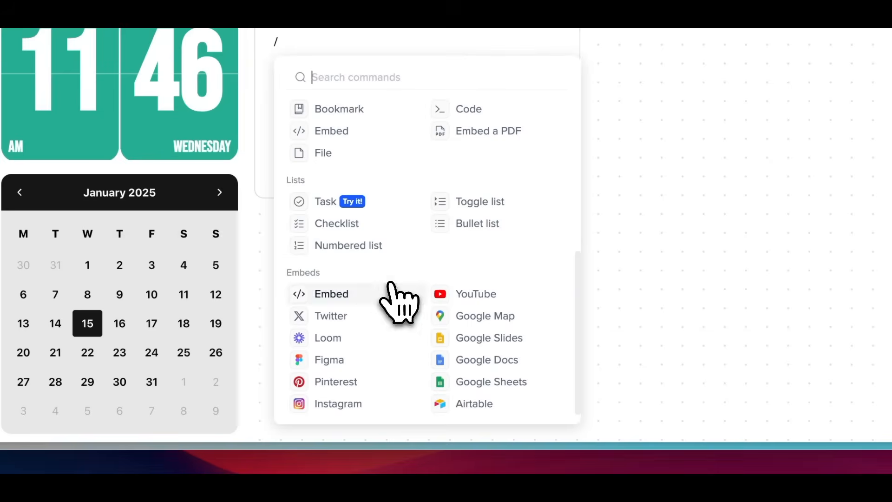
pyautogui.moveTo(475, 294)
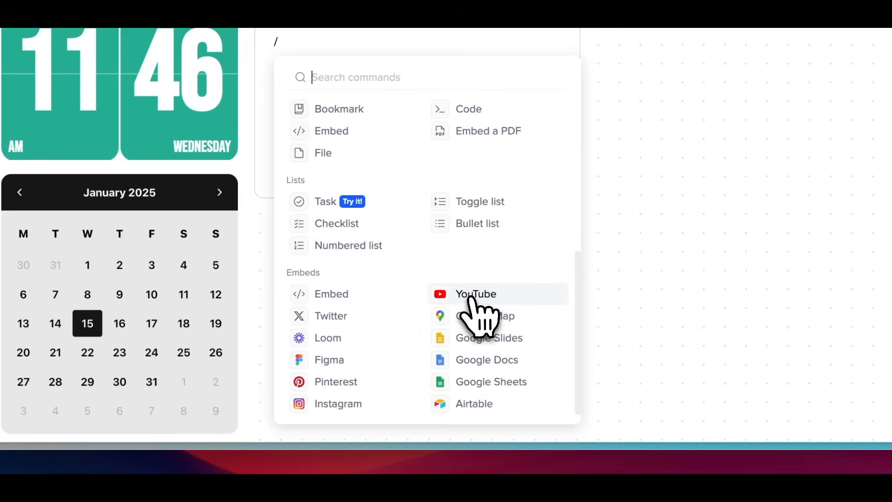
pyautogui.moveTo(486, 319)
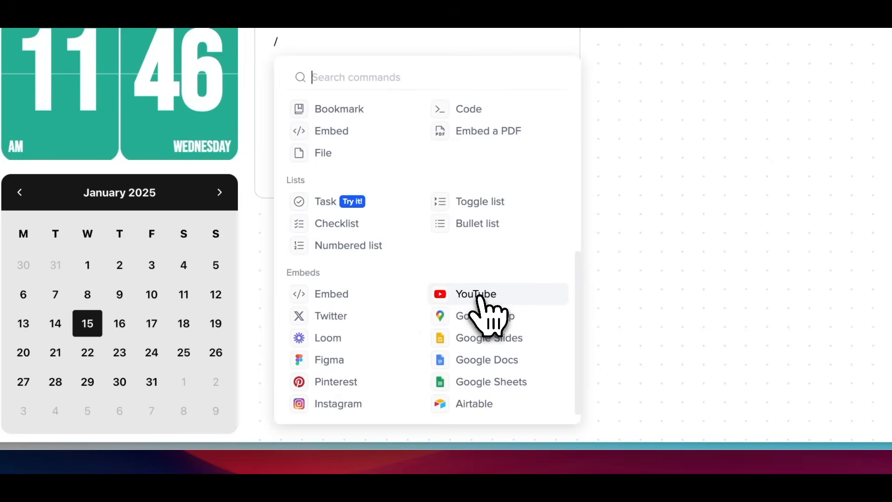
pyautogui.click(474, 294)
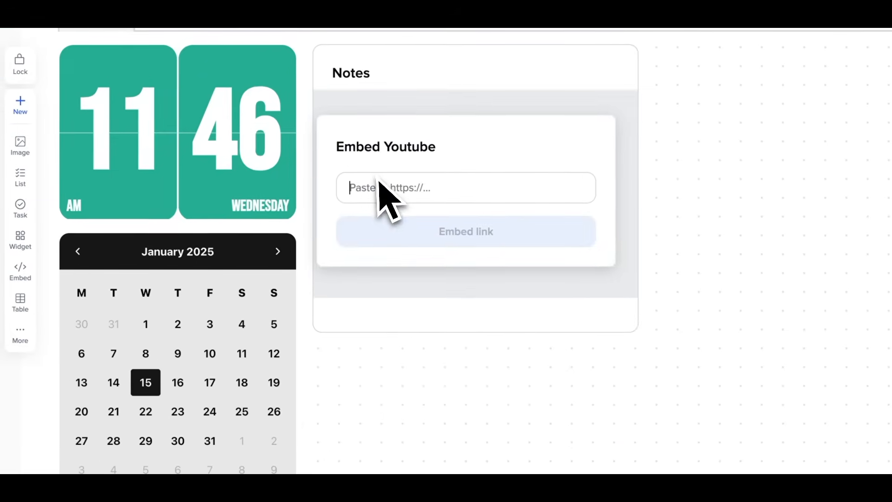
pyautogui.click(465, 231)
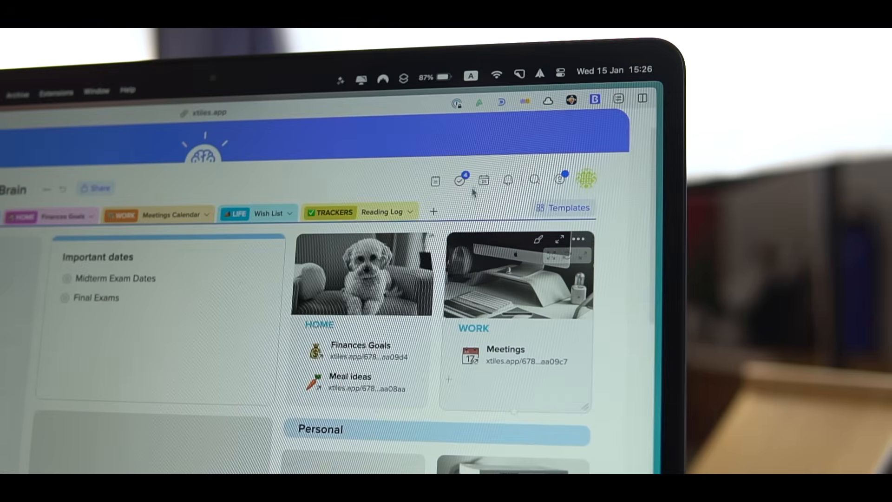
# Browse planner, goals and vision board templates, then open the Solopreneur business example
pyautogui.click(561, 207)
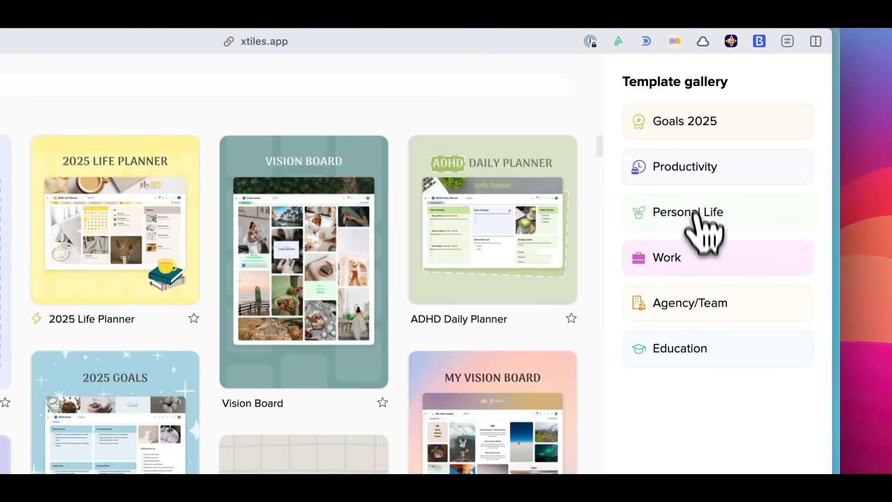
pyautogui.scroll(-3)
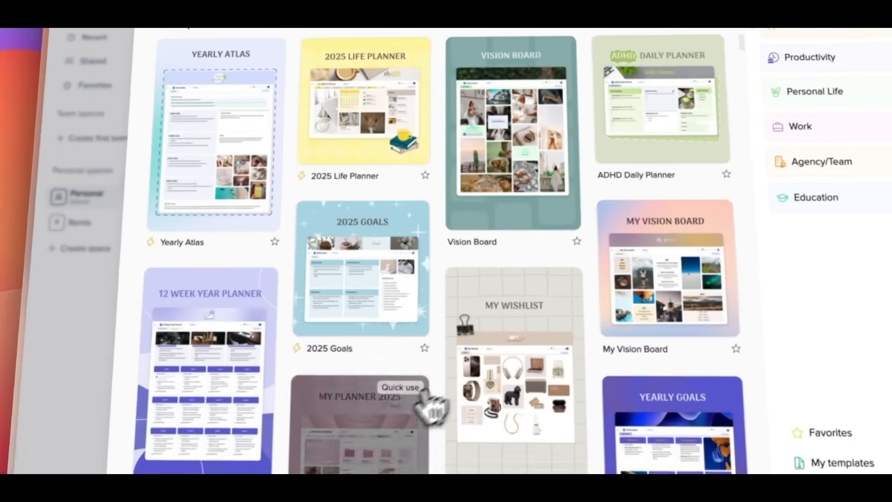
pyautogui.scroll(-3)
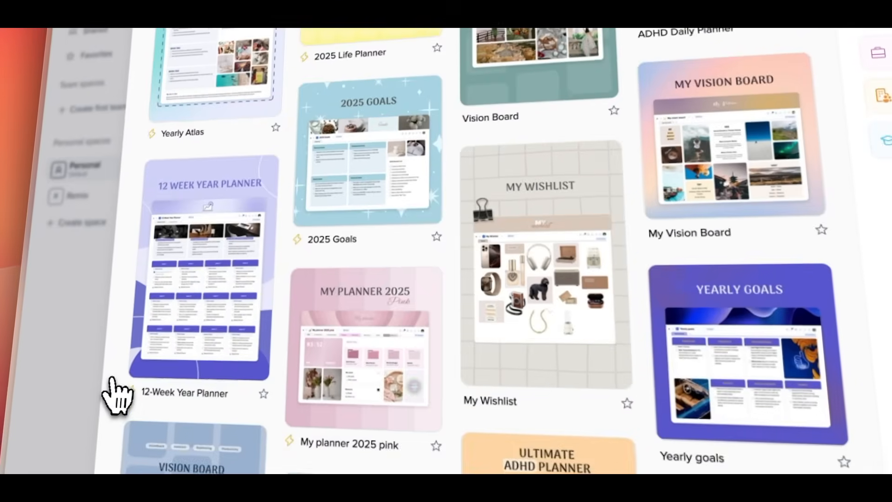
pyautogui.scroll(-3)
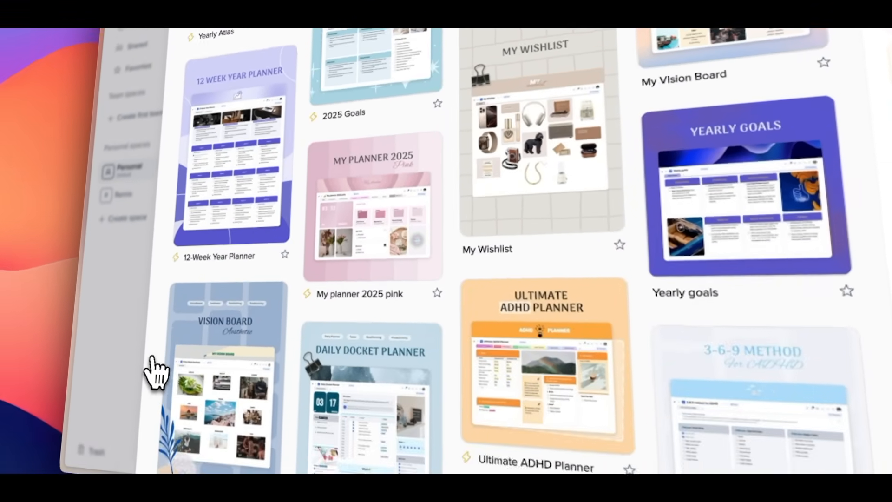
pyautogui.click(284, 76)
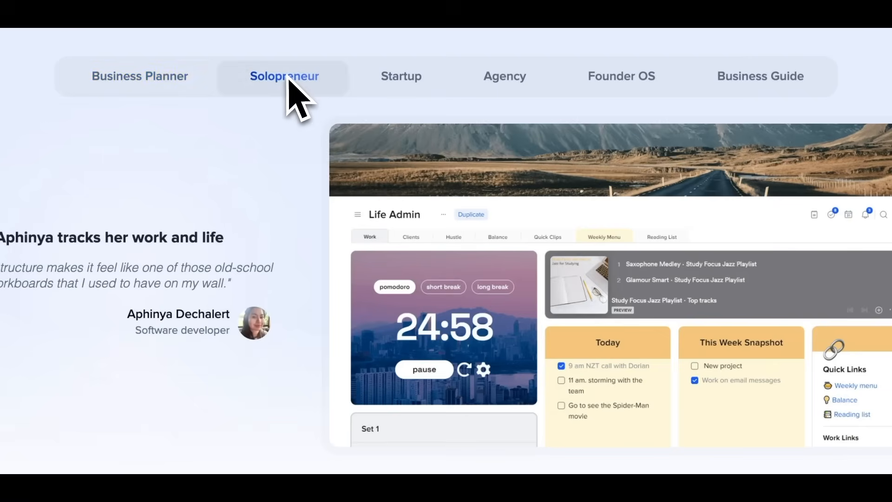
pyautogui.moveTo(311, 106)
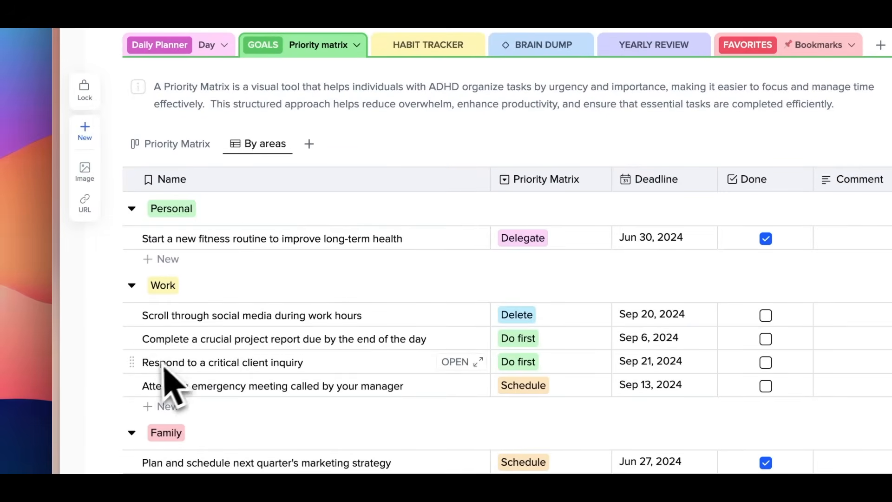
# Change the fitness routine priority from Delegate to Do first, then show overdue tasks in Tasks
pyautogui.click(522, 237)
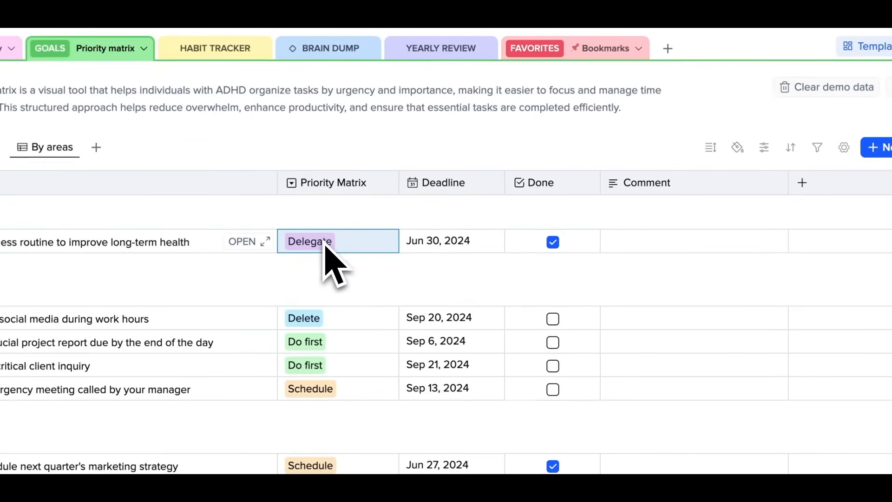
pyautogui.click(309, 241)
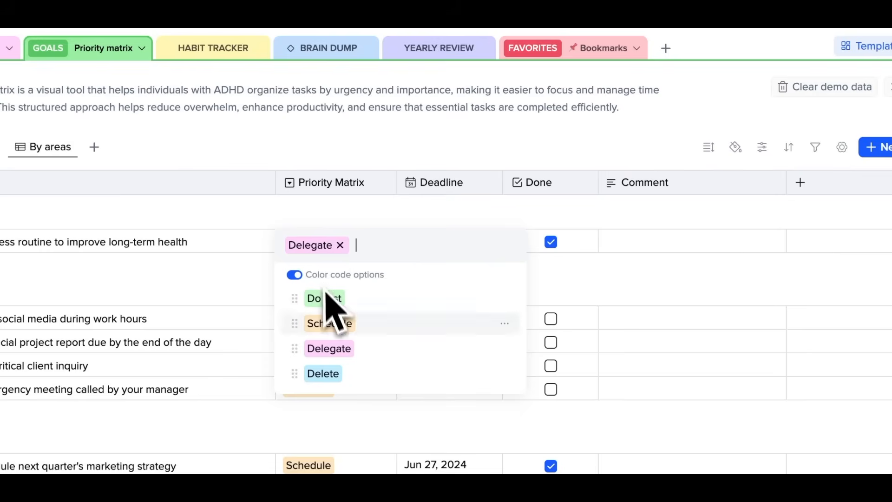
pyautogui.click(321, 297)
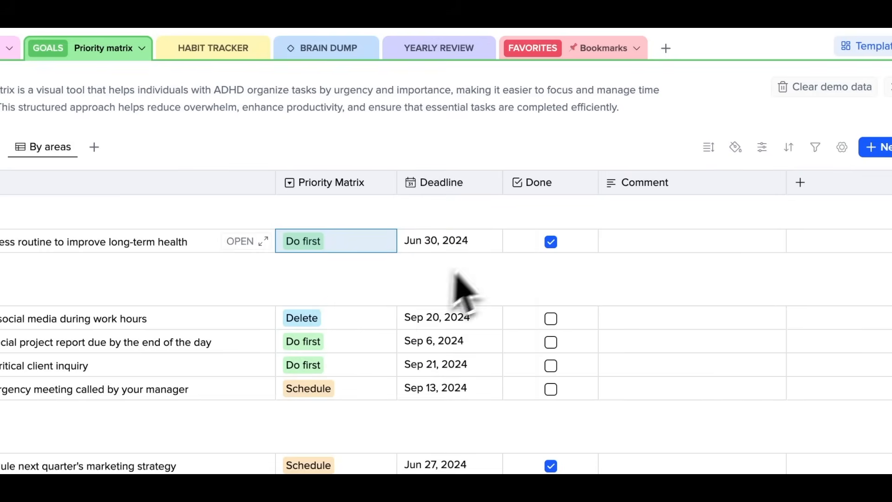
pyautogui.click(604, 48)
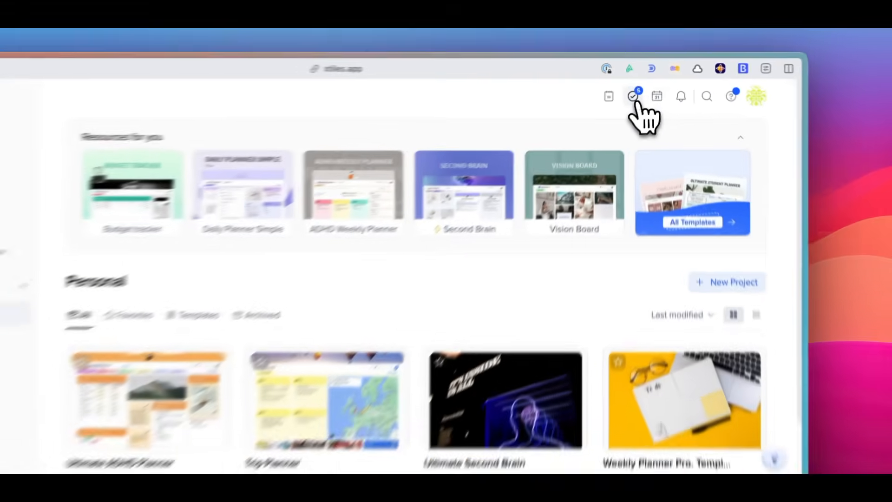
pyautogui.click(632, 95)
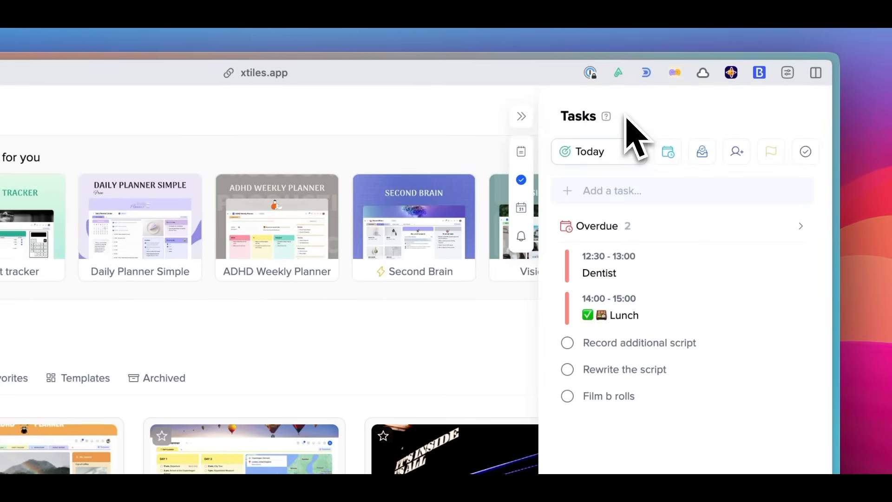